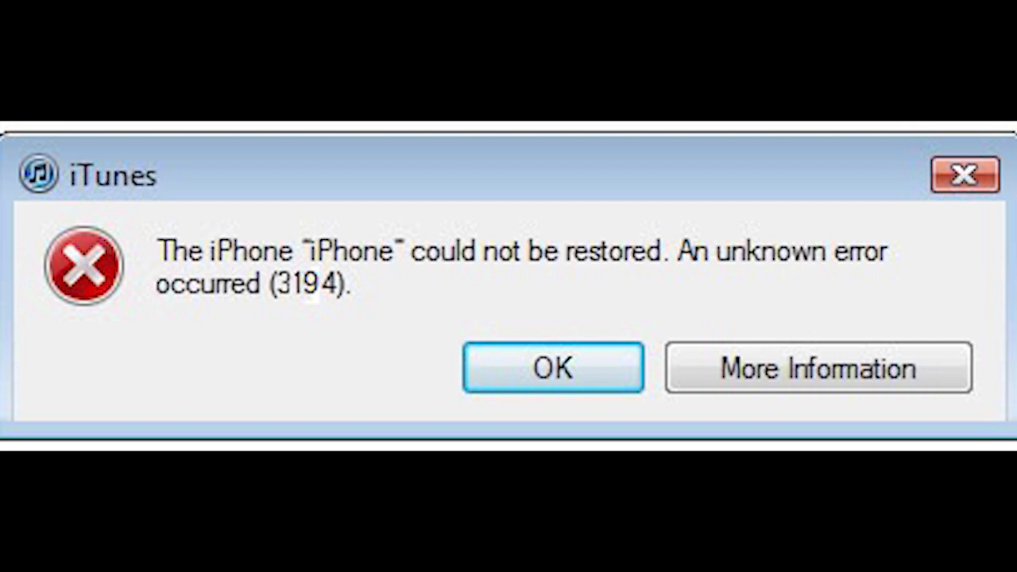
Browse into Local Disk (C:) and then the Windows folder.
{"action": "left_click", "coordinate": [553, 367]}
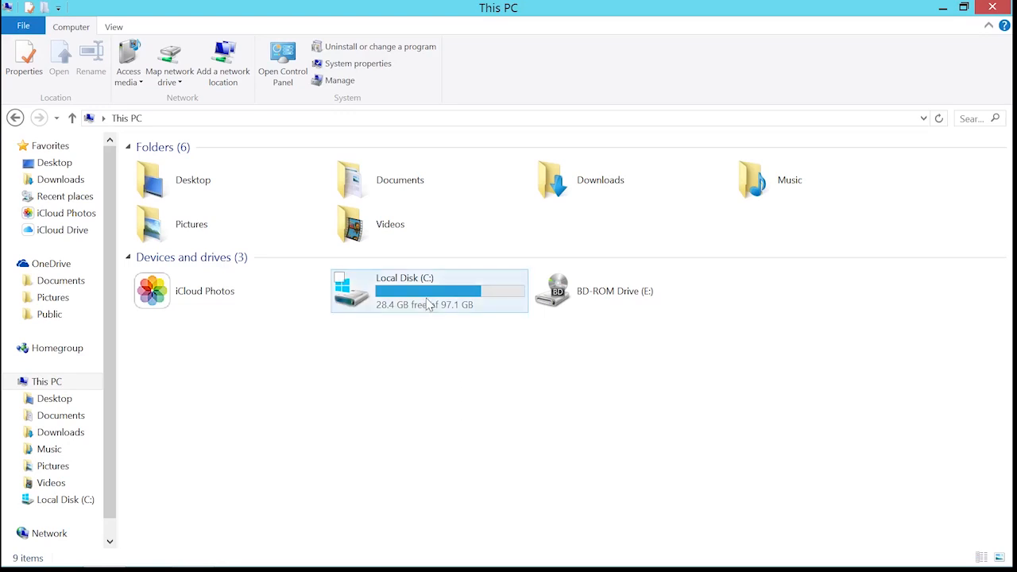
{"action": "left_click", "coordinate": [404, 290]}
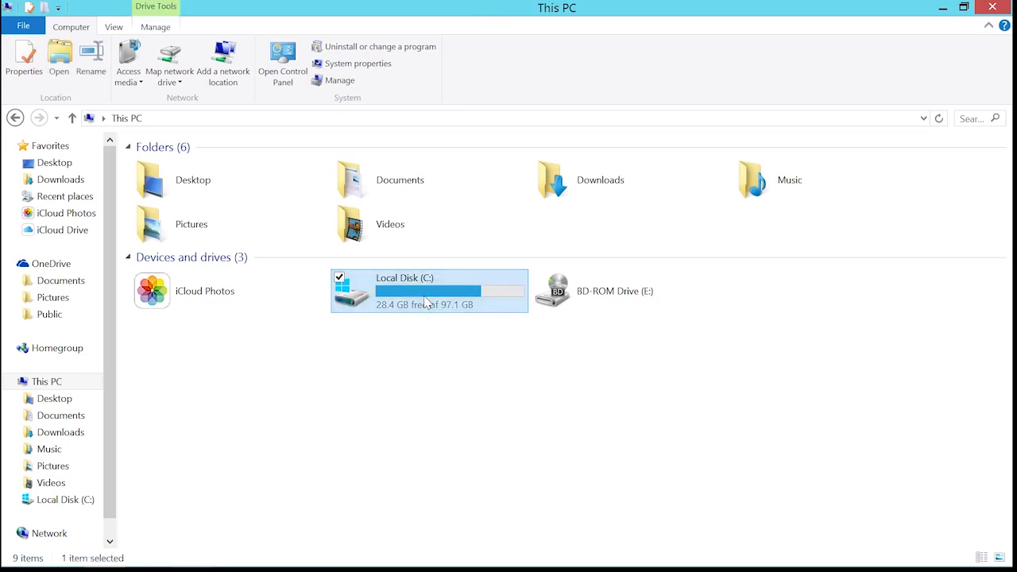
{"action": "double_click", "coordinate": [429, 291]}
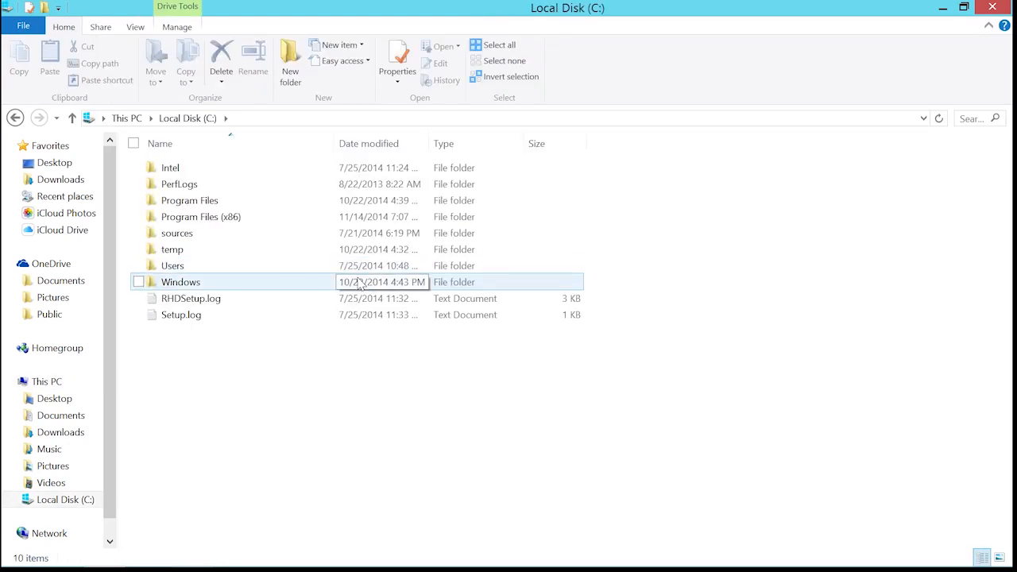
{"action": "double_click", "coordinate": [181, 281]}
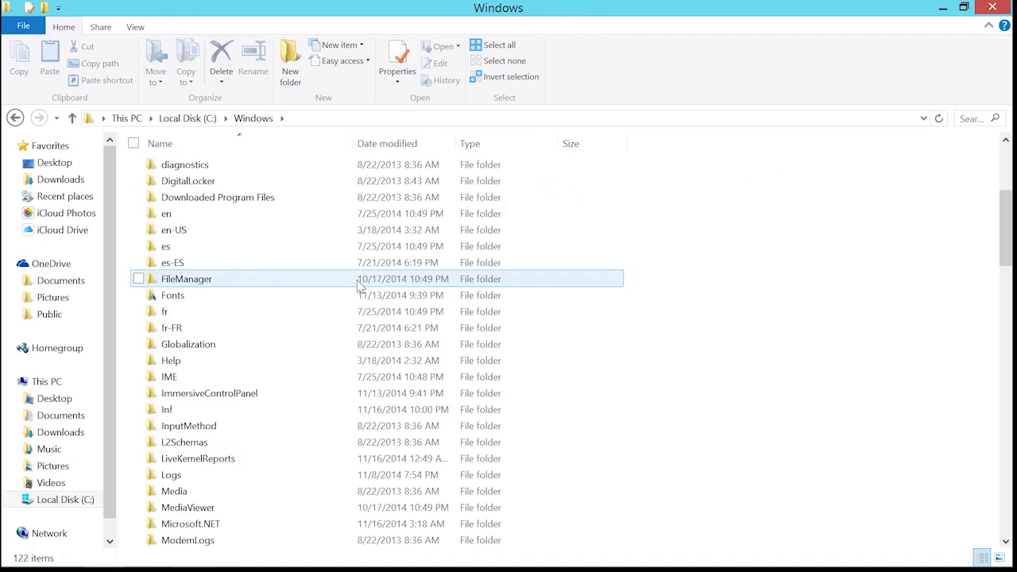
{"action": "scroll", "scroll_direction": "down", "scroll_amount": 3}
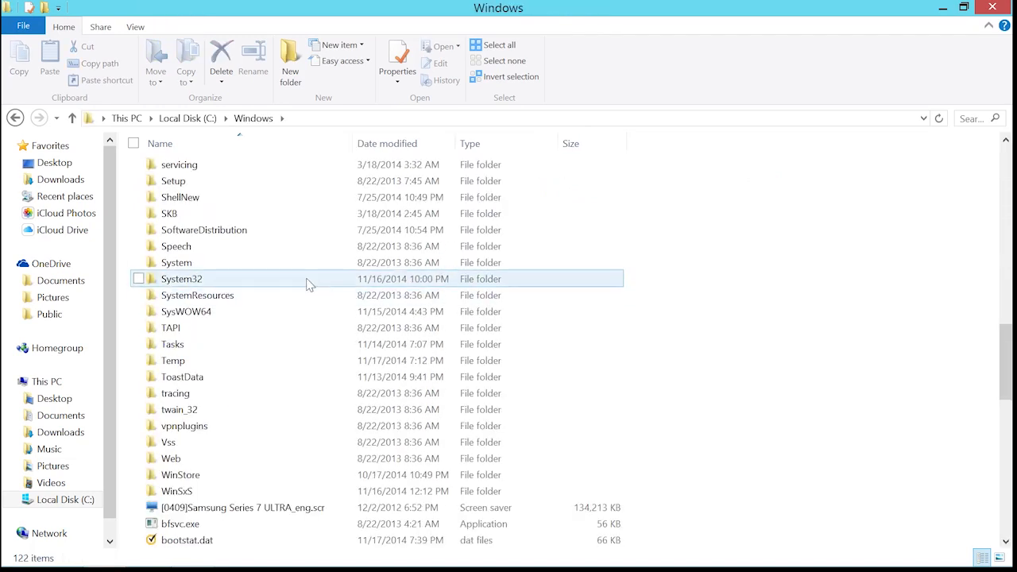
Continue into System32, drivers and etc so the hosts file is listed.
{"action": "double_click", "coordinate": [181, 278]}
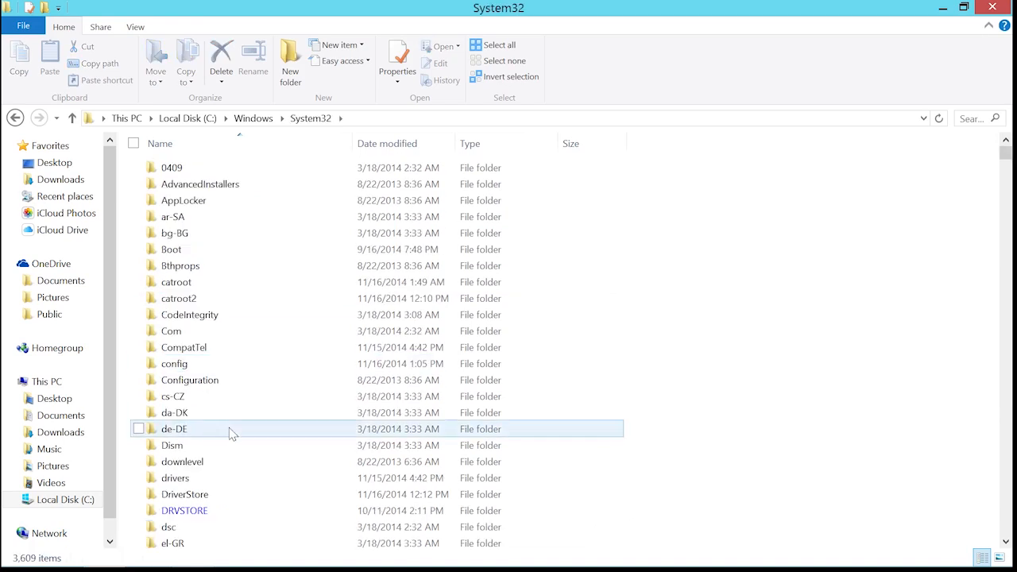
{"action": "left_click", "coordinate": [175, 477]}
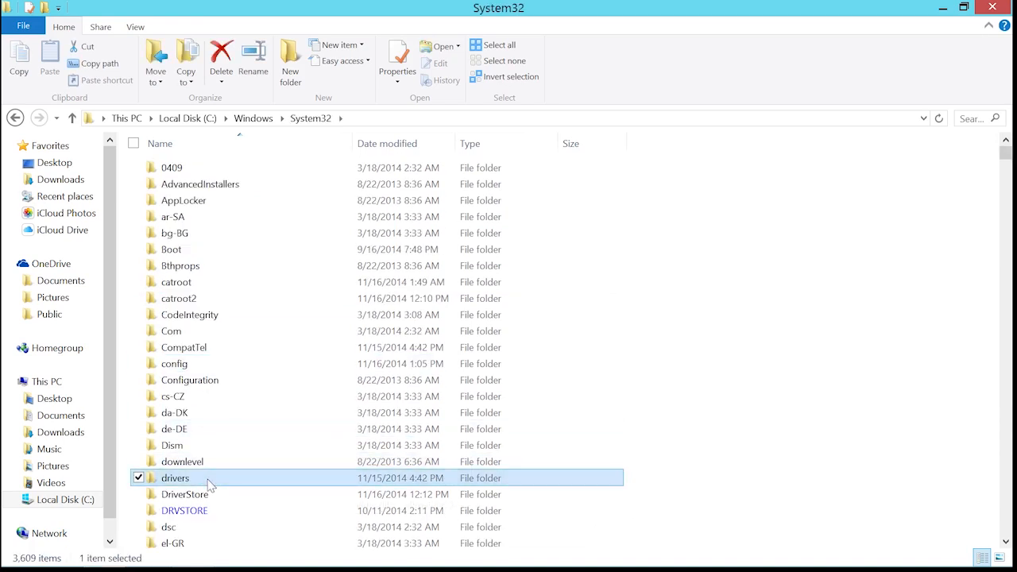
{"action": "double_click", "coordinate": [174, 477]}
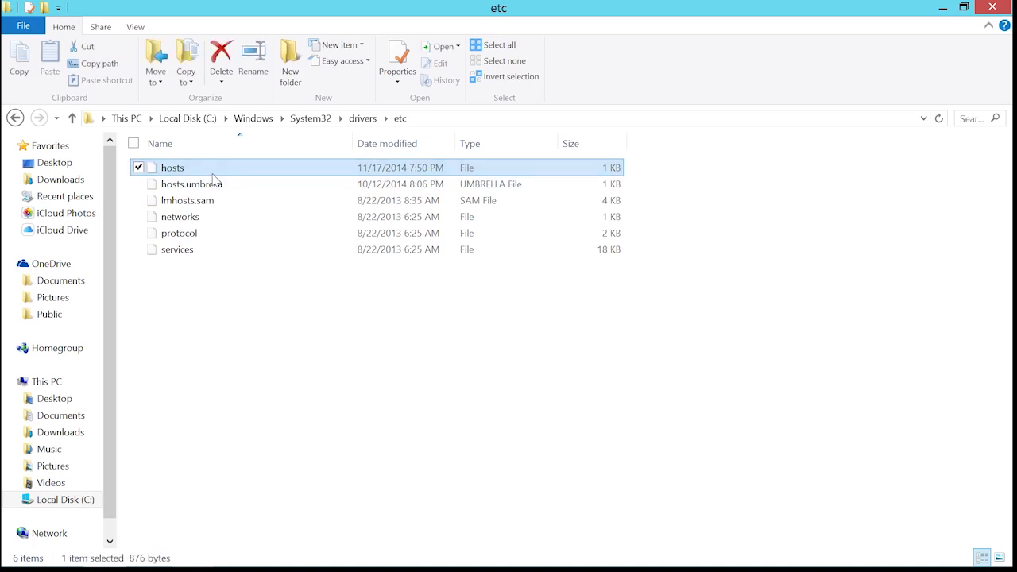
{"action": "double_click", "coordinate": [172, 167]}
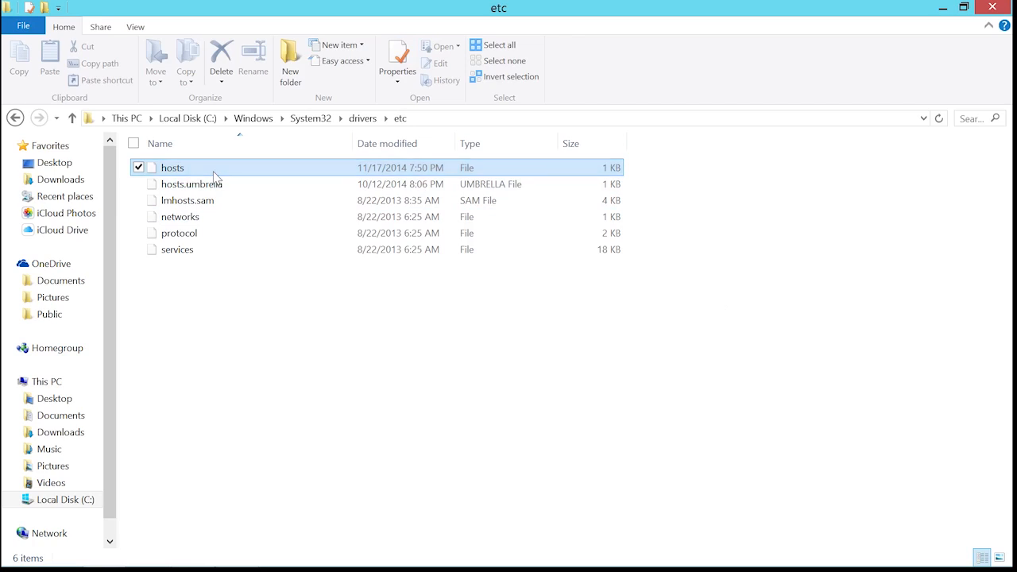
Edit the hosts file in Notepad and delete the two gs.apple.com lines.
{"action": "double_click", "coordinate": [172, 167]}
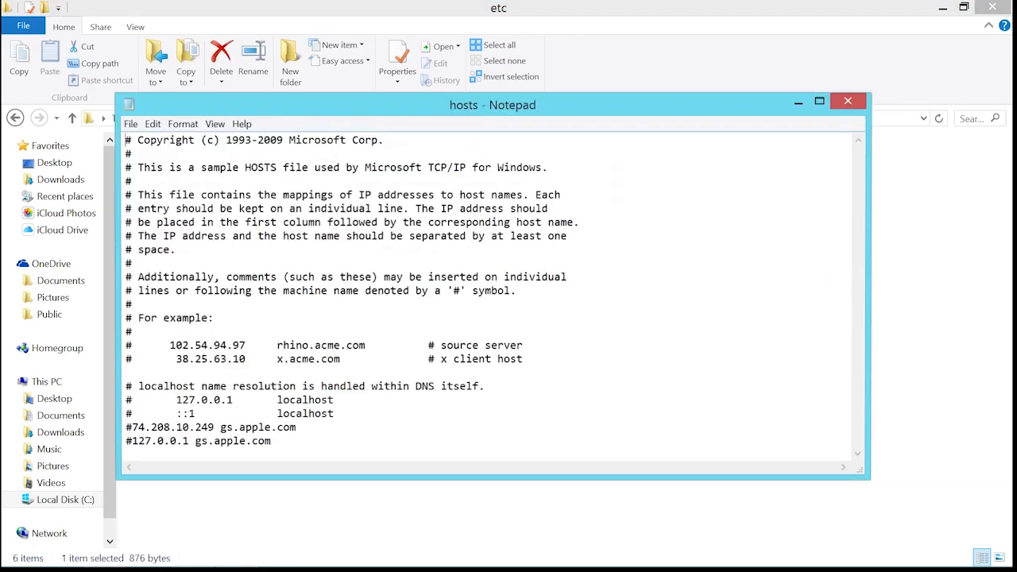
{"action": "left_click", "coordinate": [818, 102]}
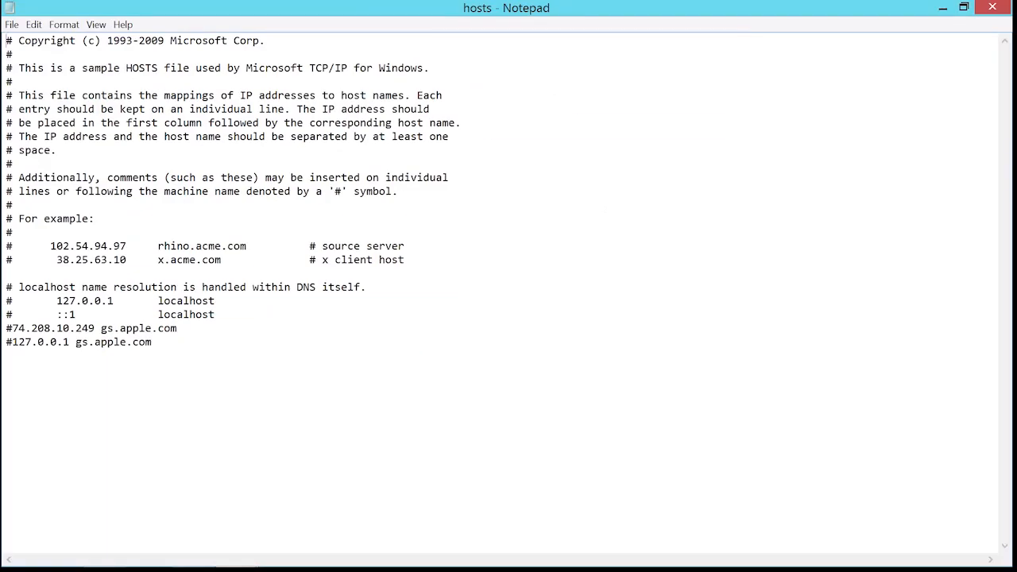
{"action": "left_click_drag", "start_coordinate": [6, 327], "coordinate": [152, 341]}
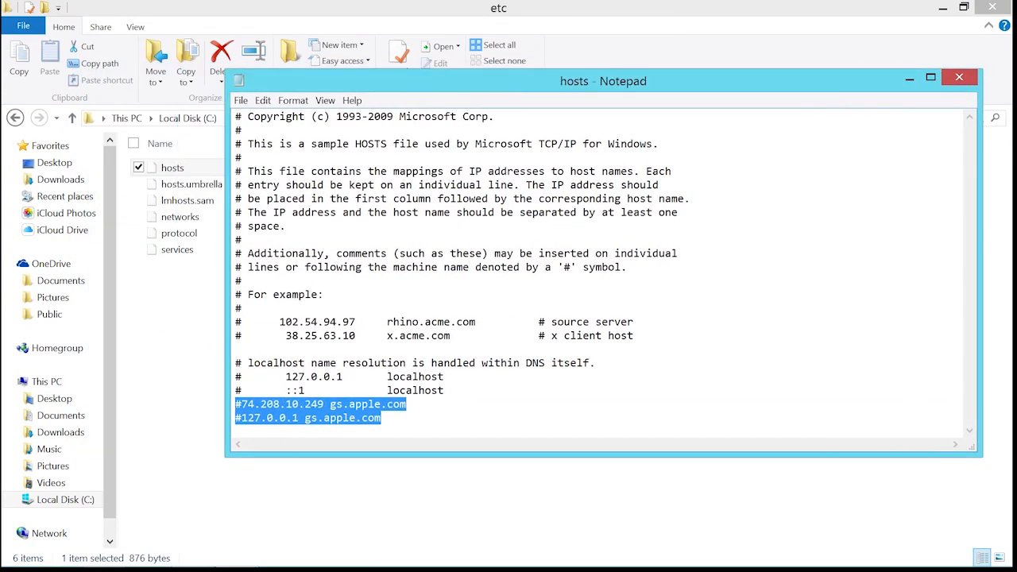
{"action": "key", "text": "Delete"}
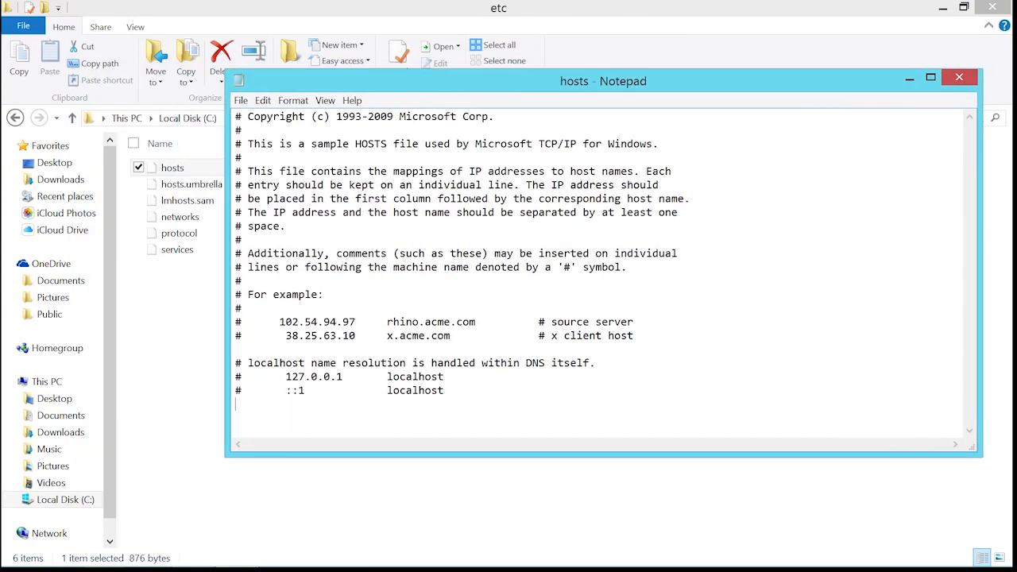
Move all the remaining hosts text out for pasting into a new document.
{"action": "key", "text": "ctrl+a"}
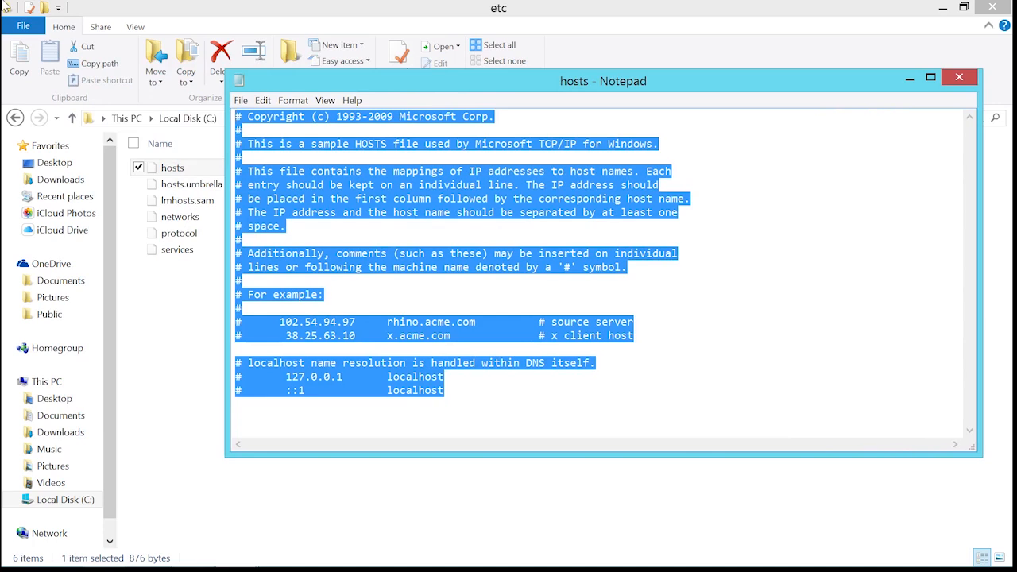
{"action": "key", "text": "Delete"}
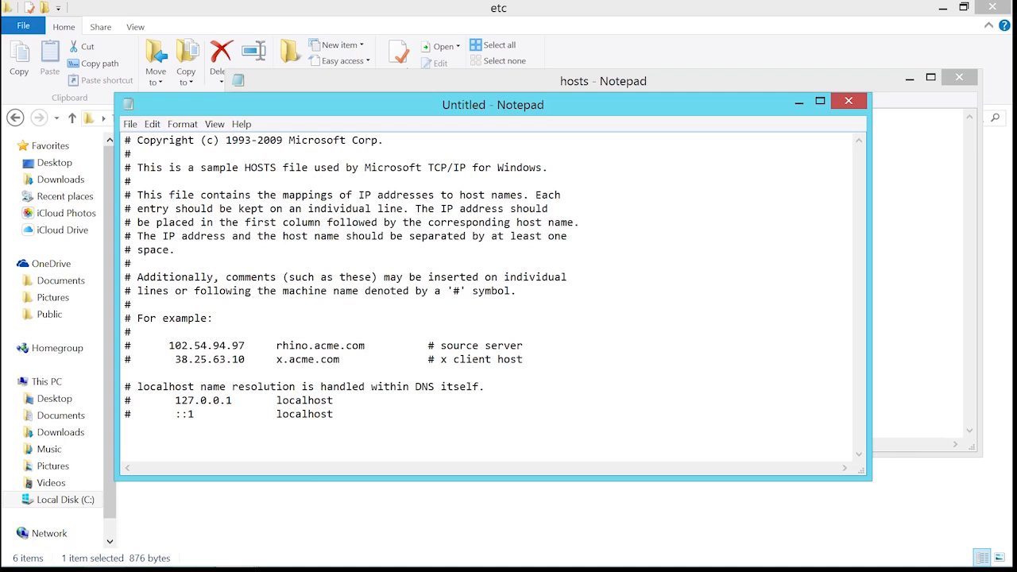
Save the new document as 'hosts' with All Files type in the etc folder.
{"action": "left_click", "coordinate": [130, 124]}
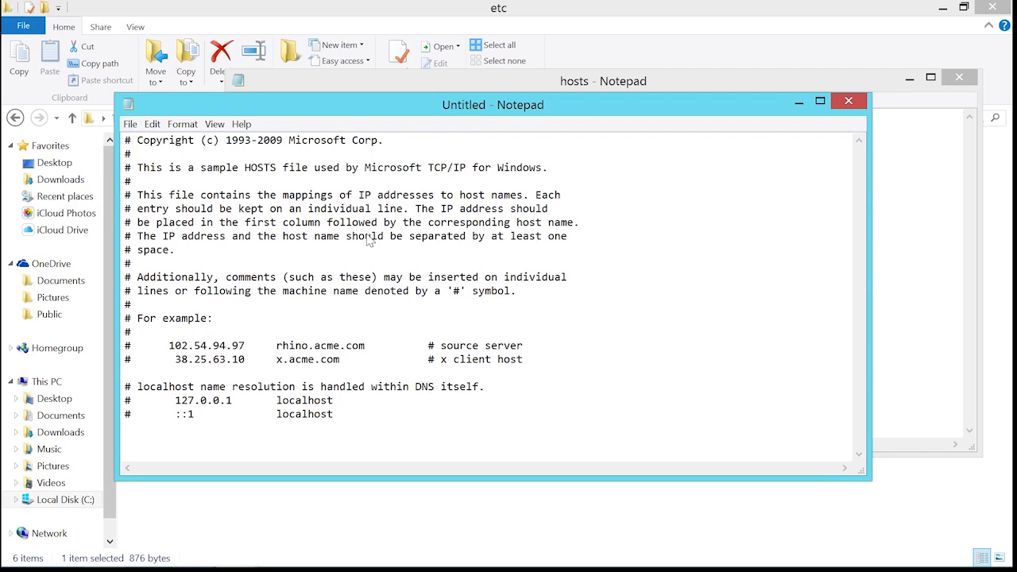
{"action": "left_click", "coordinate": [131, 124]}
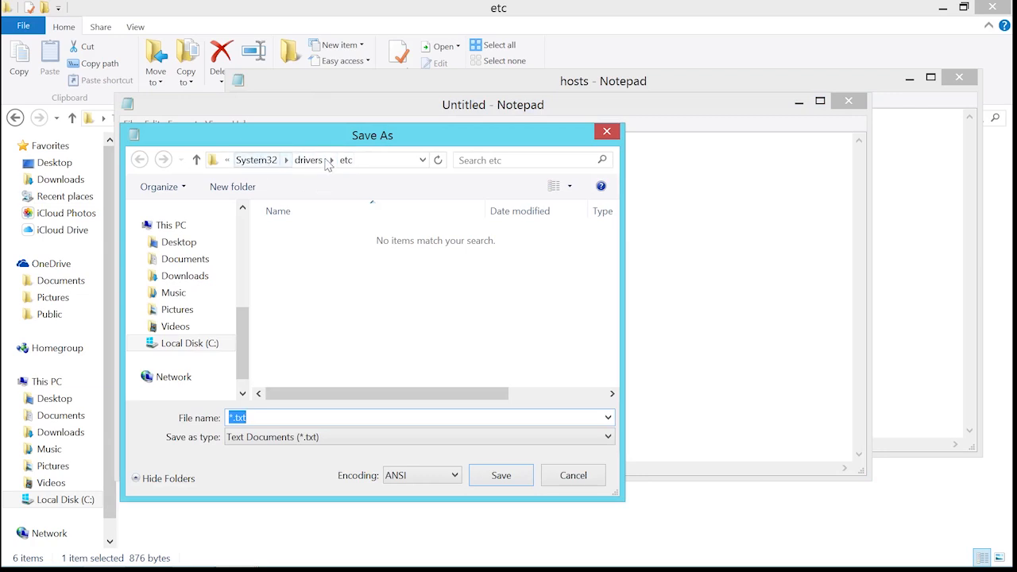
{"action": "mouse_move", "coordinate": [356, 191]}
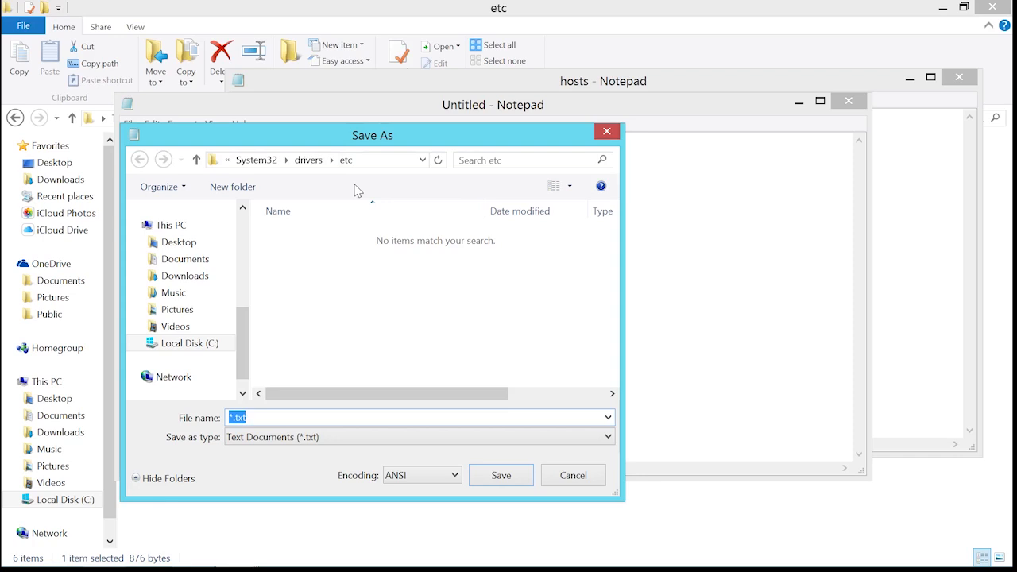
{"action": "mouse_move", "coordinate": [334, 327]}
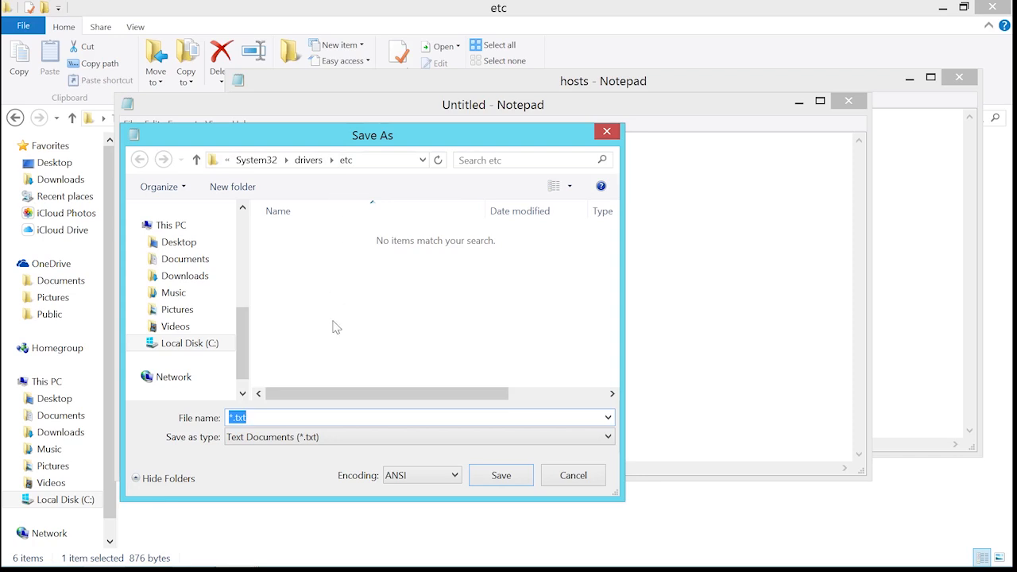
{"action": "type", "text": "hosts"}
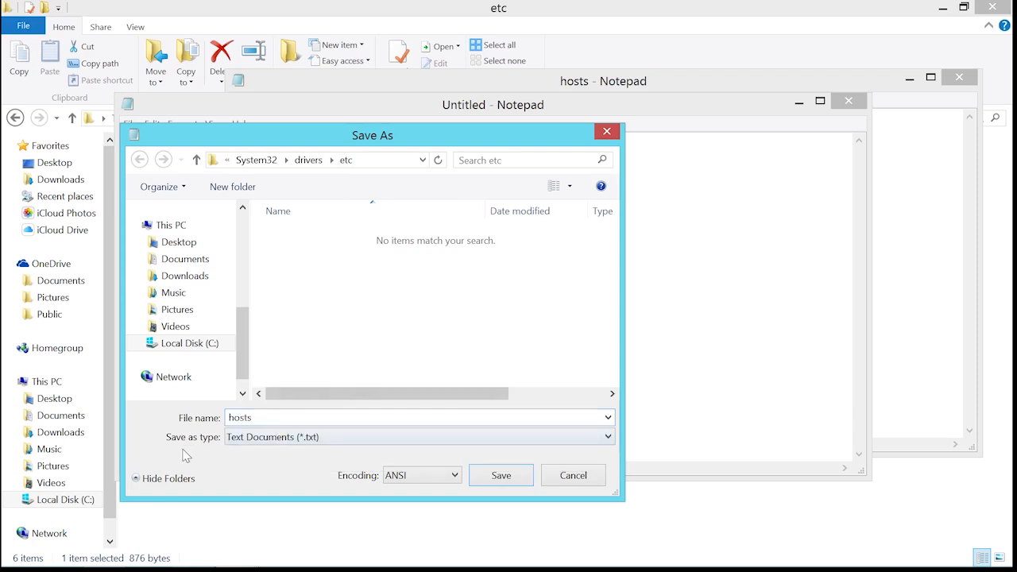
{"action": "mouse_move", "coordinate": [296, 447]}
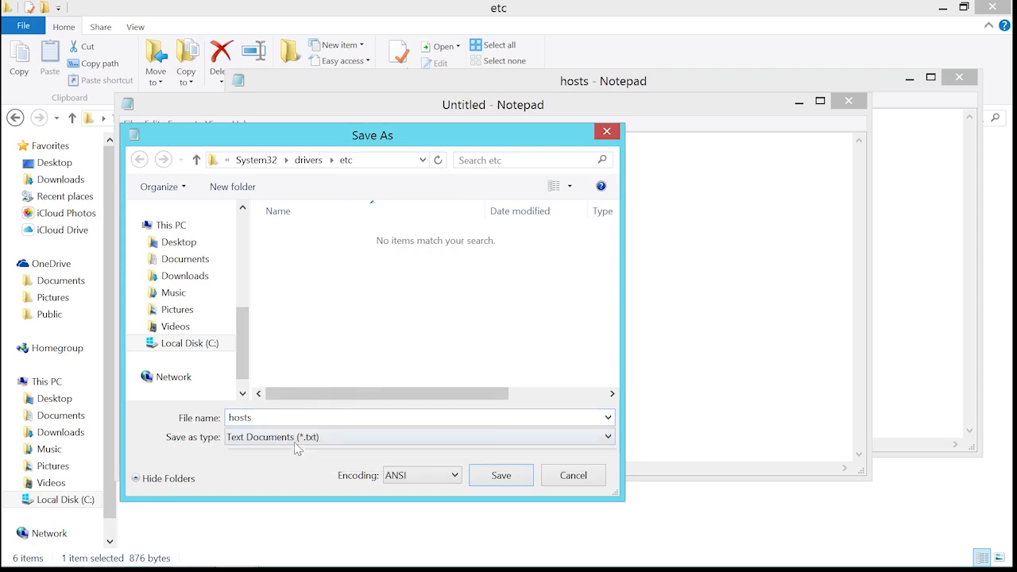
{"action": "left_click", "coordinate": [420, 435]}
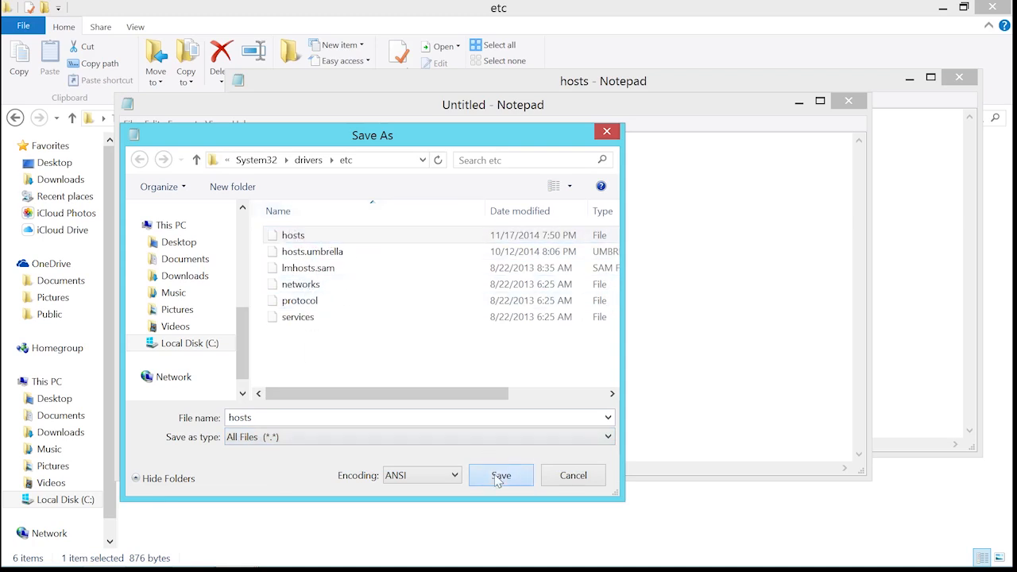
{"action": "left_click", "coordinate": [500, 475]}
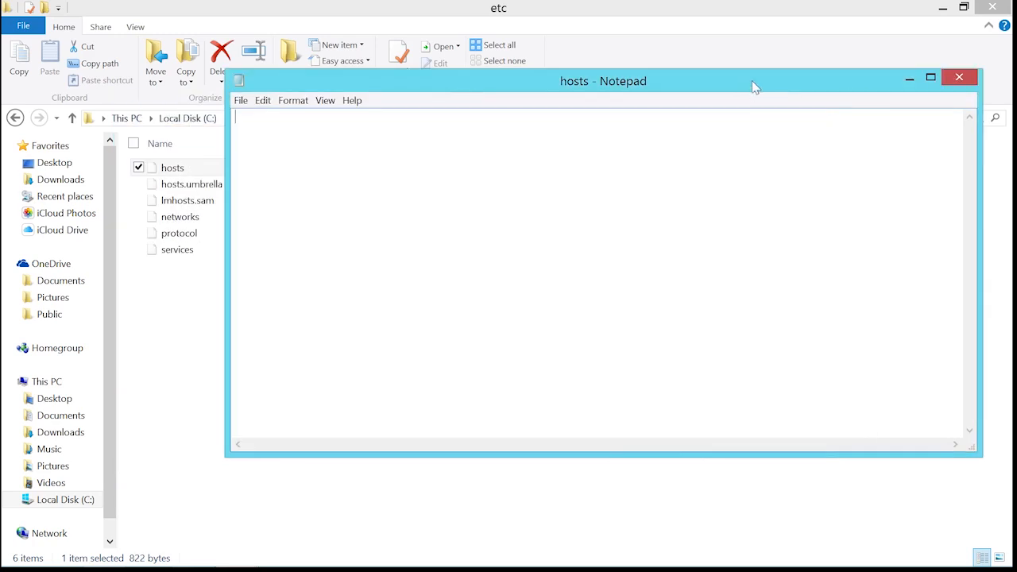
Close the old hosts window without saving and return to the etc folder.
{"action": "left_click", "coordinate": [959, 76]}
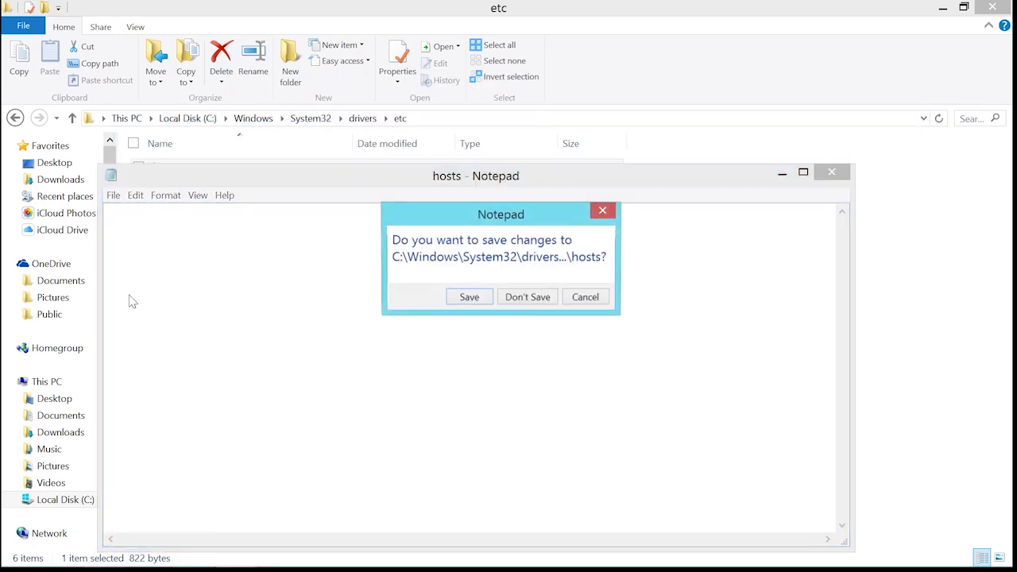
{"action": "left_click", "coordinate": [528, 297]}
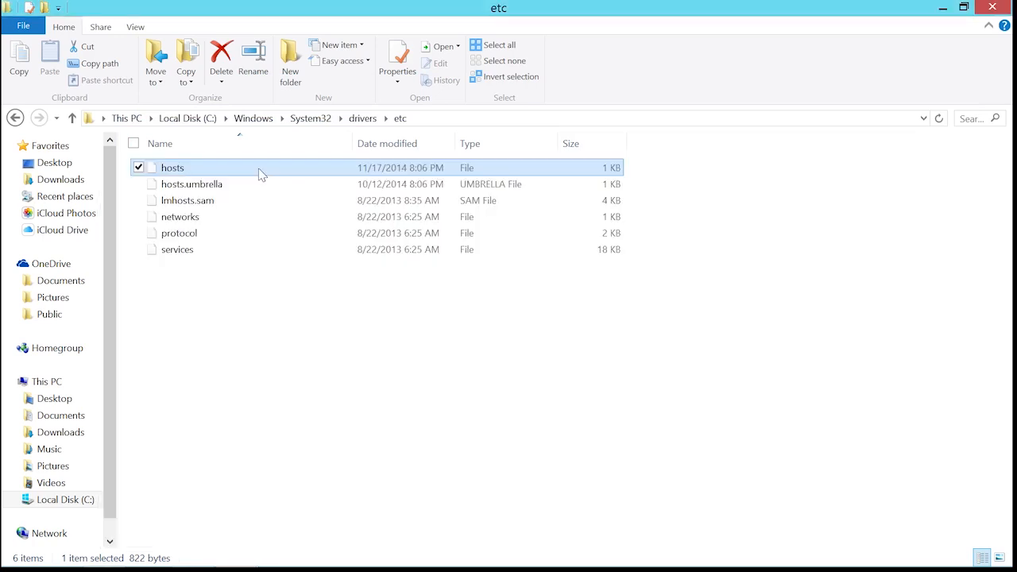
{"action": "double_click", "coordinate": [172, 166]}
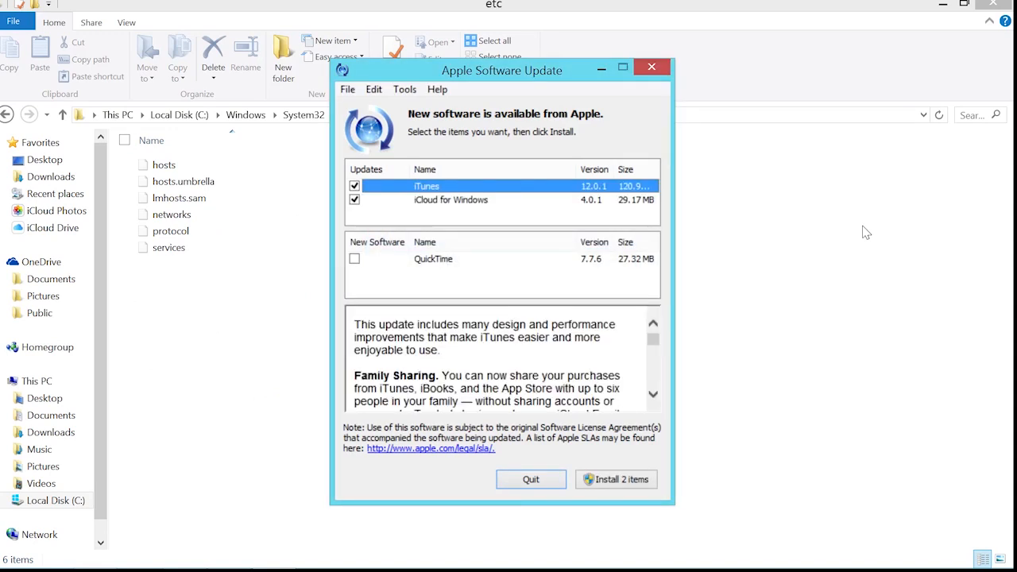
{"action": "mouse_move", "coordinate": [422, 186]}
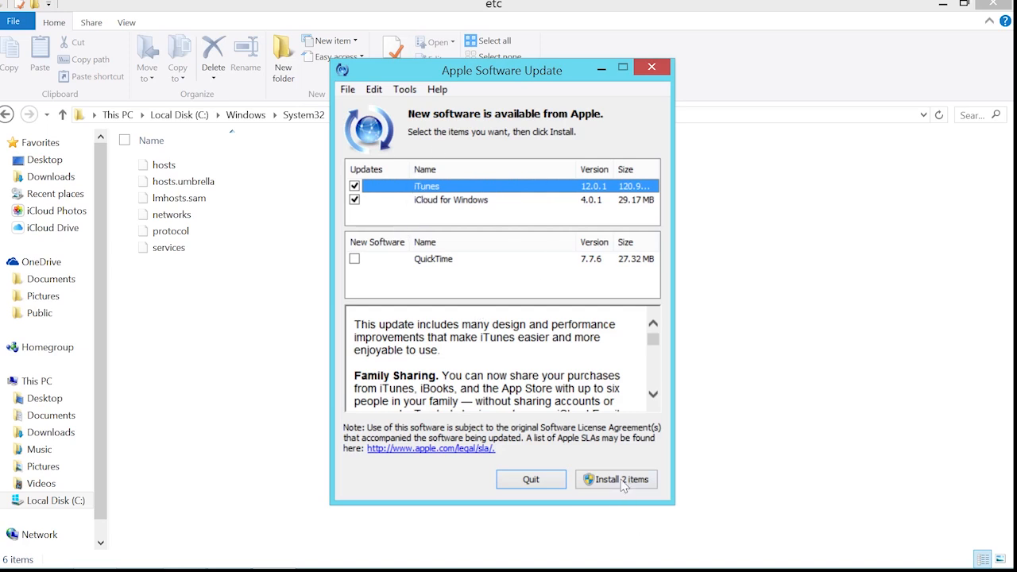
Install the two selected Apple updates and accept the iCloud for Windows licence.
{"action": "left_click", "coordinate": [616, 480]}
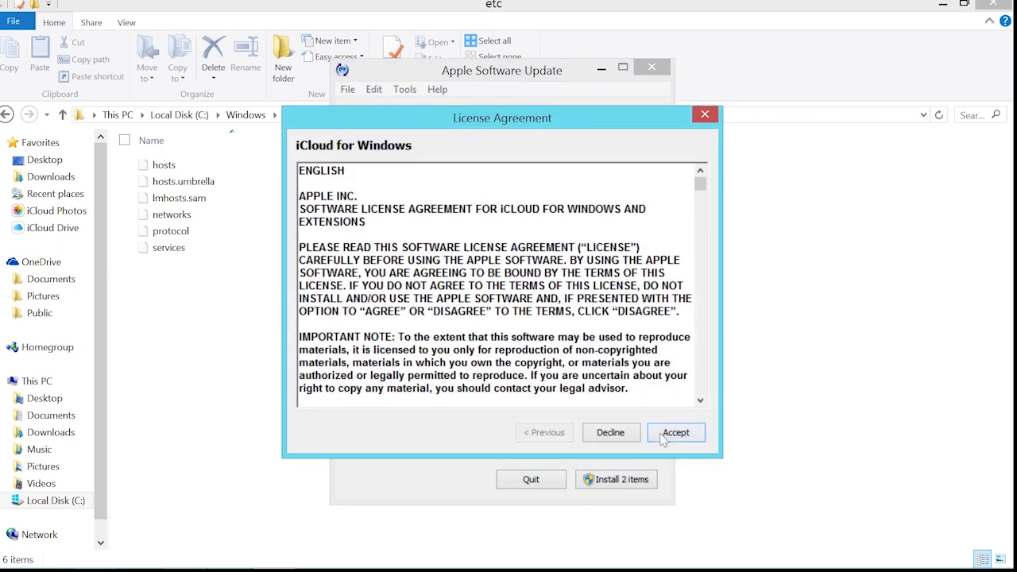
{"action": "left_click", "coordinate": [674, 432]}
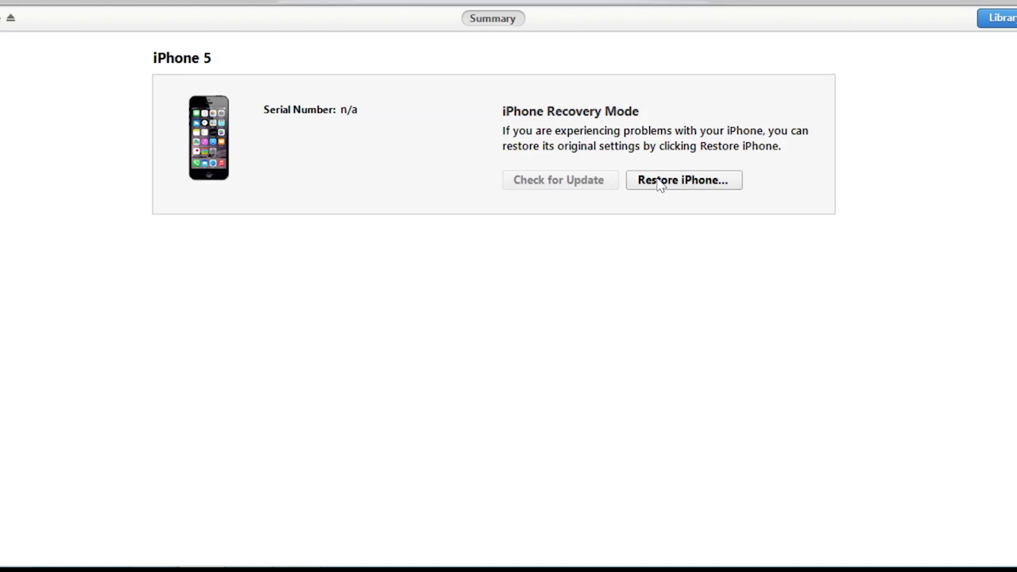
Start restoring the iPhone 5 from its recovery-mode summary page.
{"action": "left_click", "coordinate": [683, 179]}
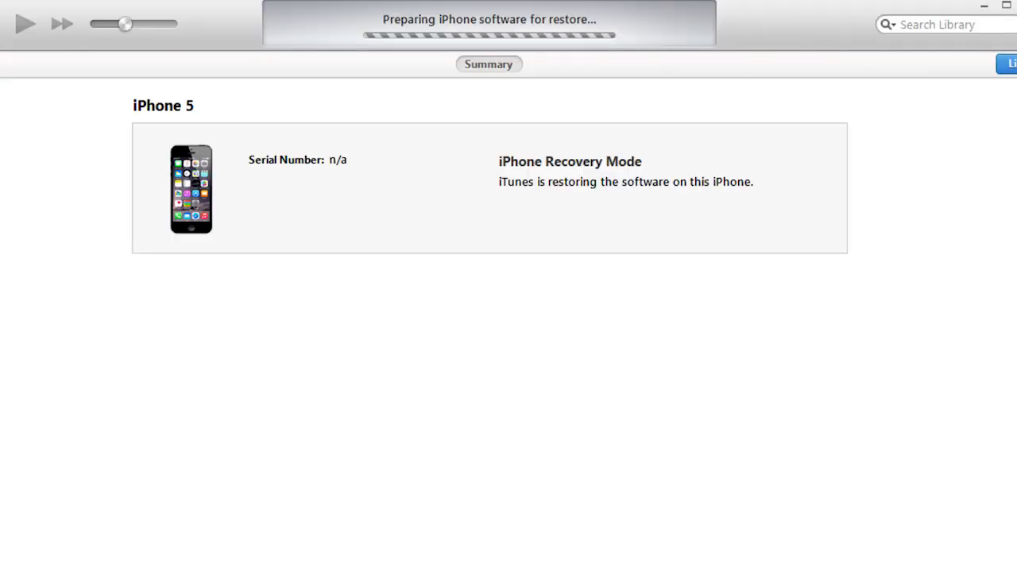